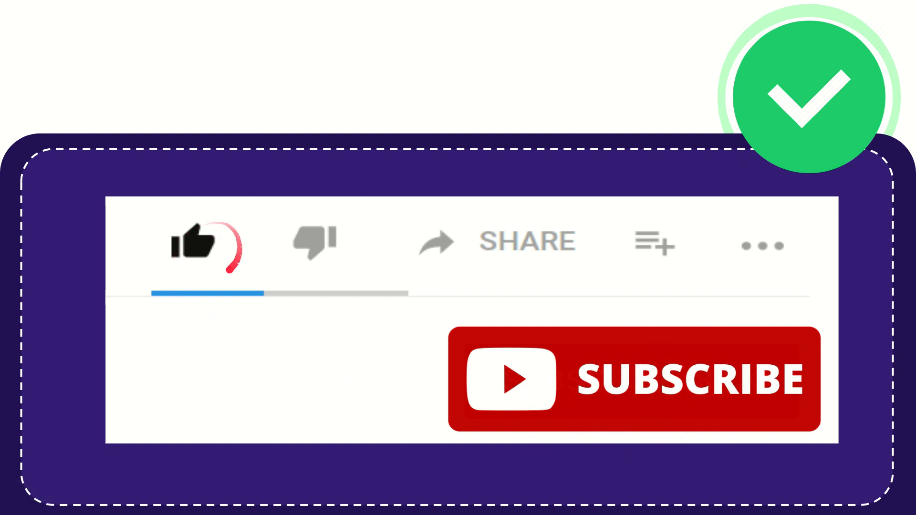
pyautogui.click(314, 241)
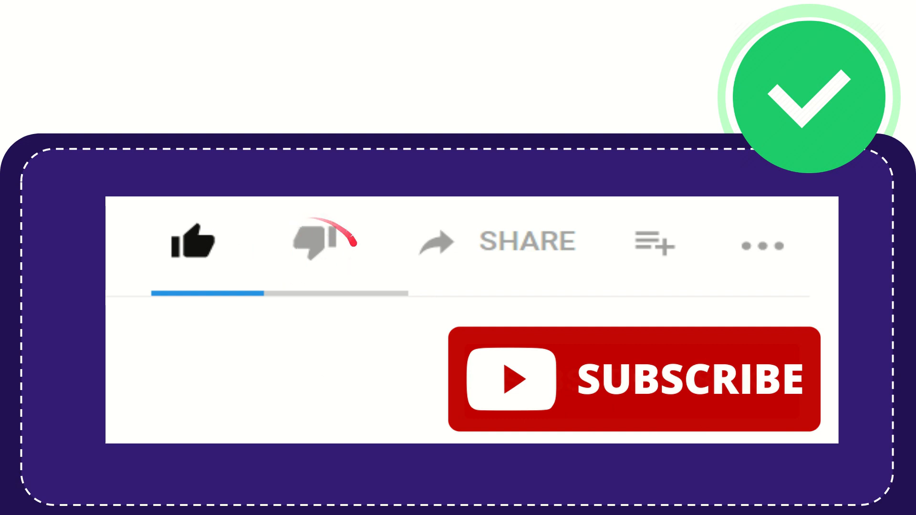
pyautogui.click(319, 243)
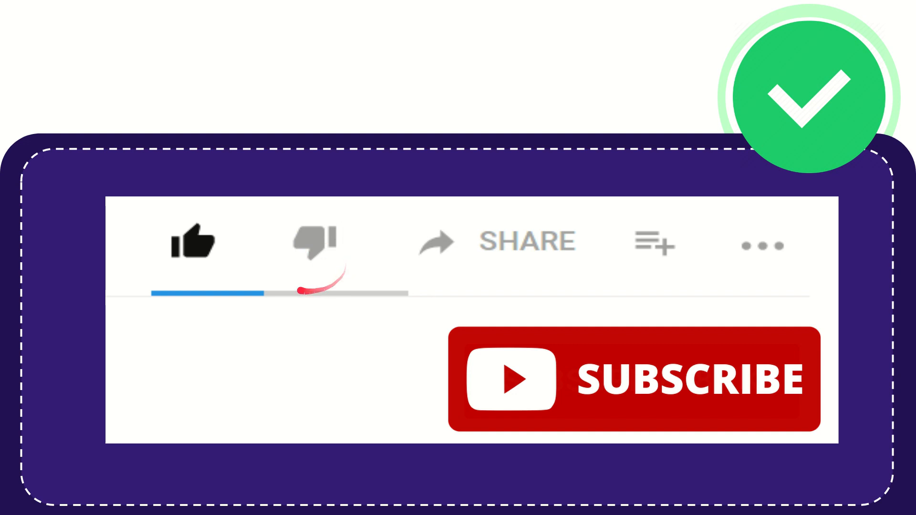
pyautogui.click(314, 242)
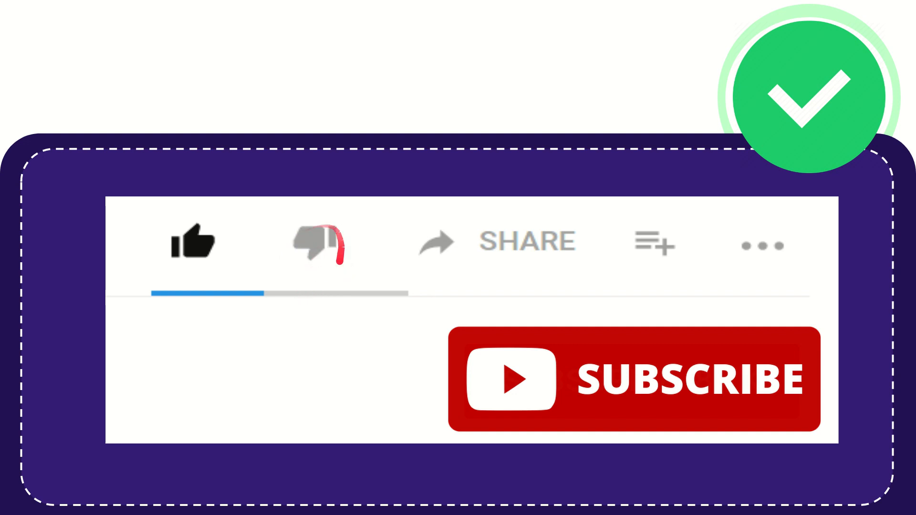